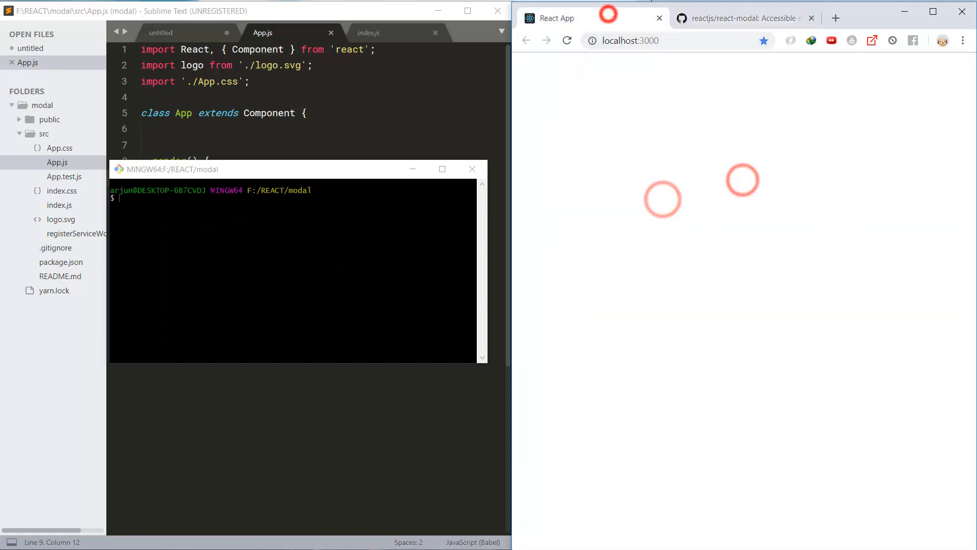
# Run yarn add react-modal in Git Bash to add the package to the project.
pyautogui.write('yarn add react-modal')
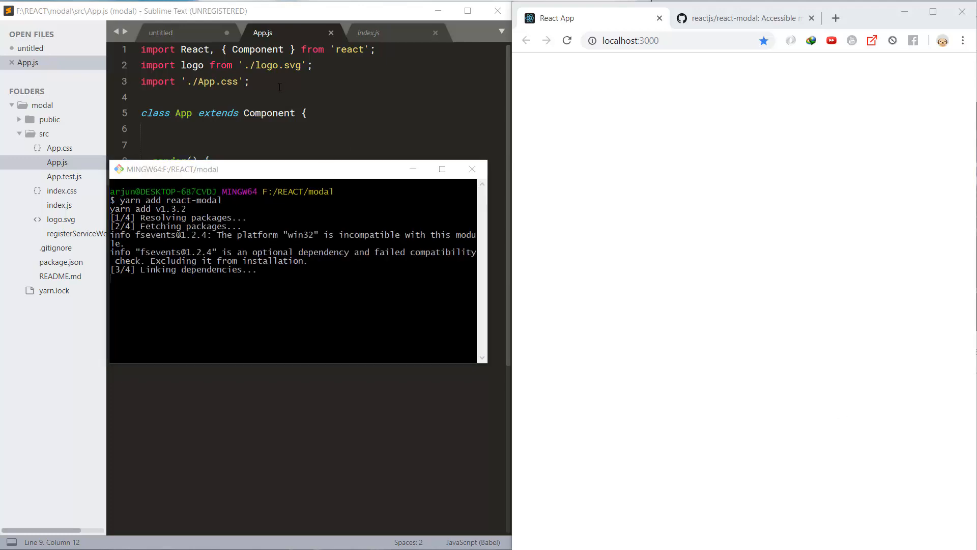
pyautogui.moveTo(324, 173)
pyautogui.write('i')
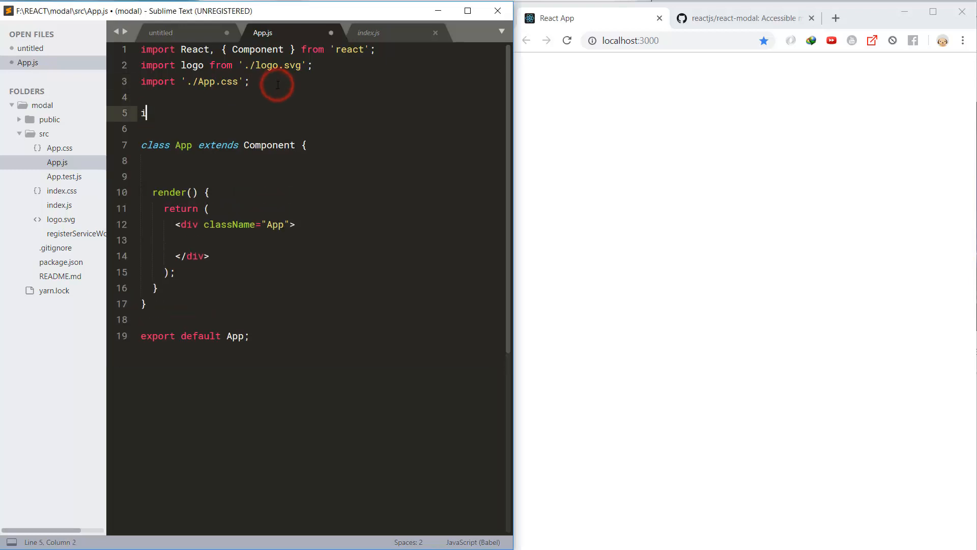
# Import Modal from 'react-modal' in App.js and check the react-modal ^3.5.1 dependency in package.json.
pyautogui.write('mport Modal')
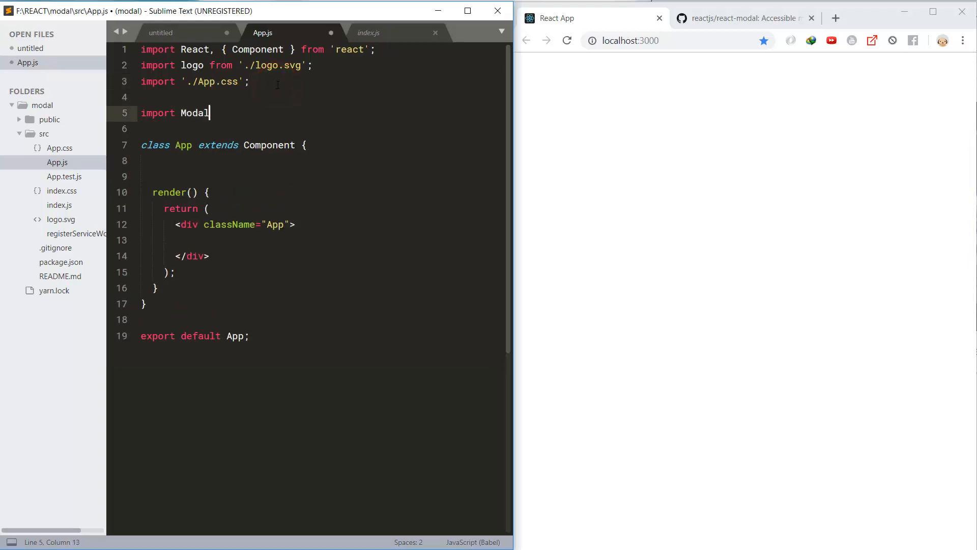
pyautogui.write("from 'react-p")
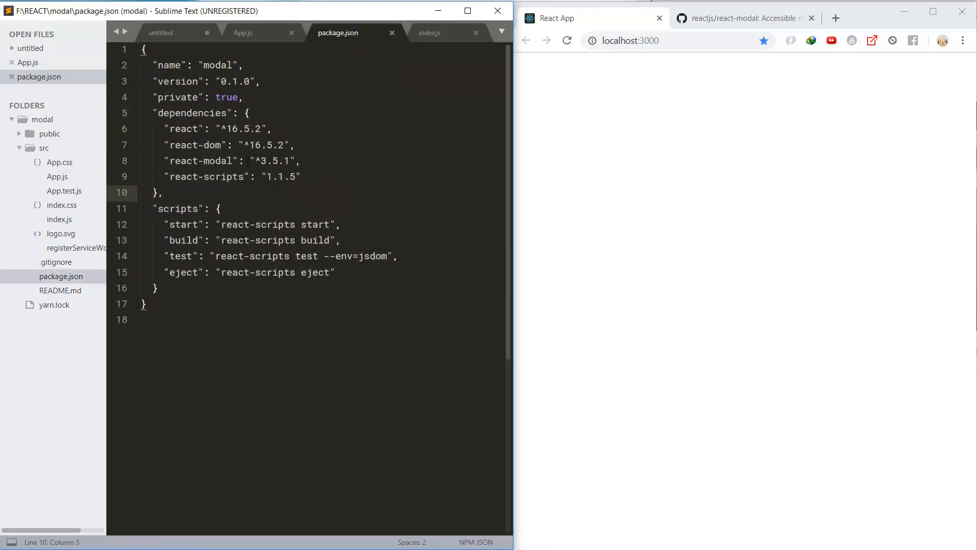
pyautogui.click(288, 161)
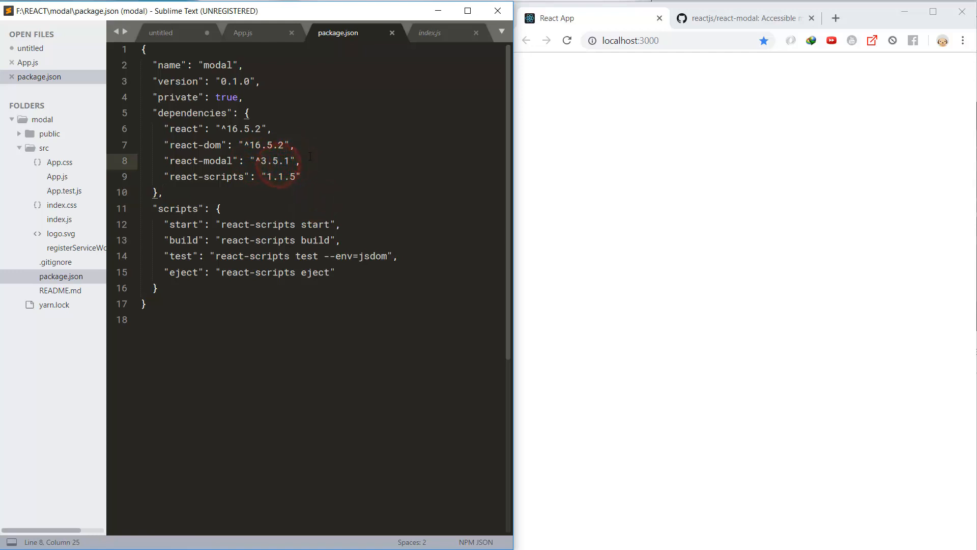
pyautogui.click(263, 32)
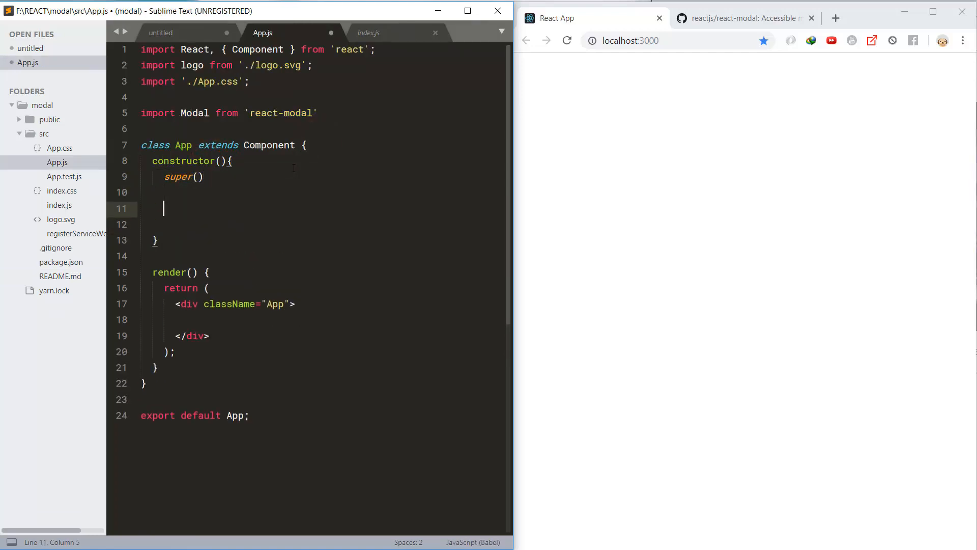
# Add modalIsOpen:false state, an Open Modal button calling openModal, and openModal setting modalIsOpen true.
pyautogui.write('this.state = {')
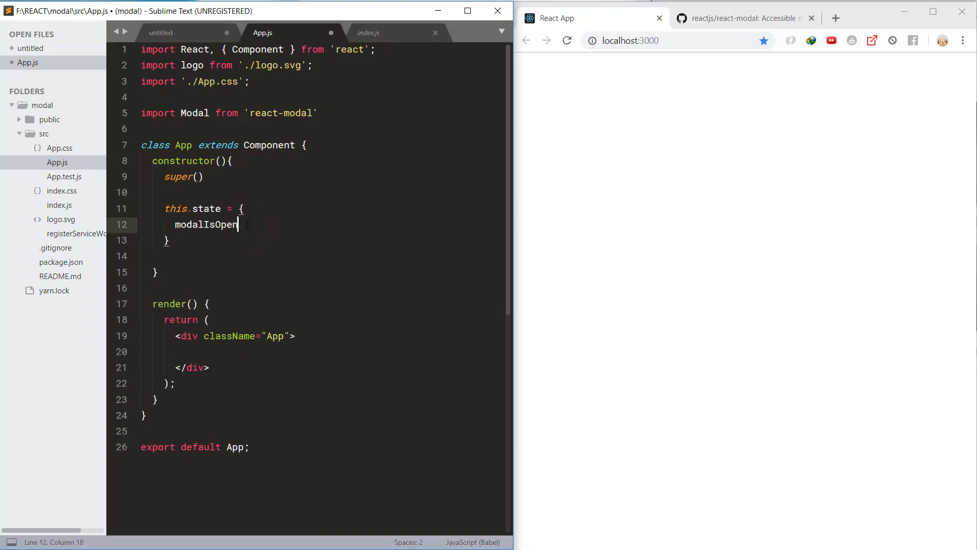
pyautogui.write(':false')
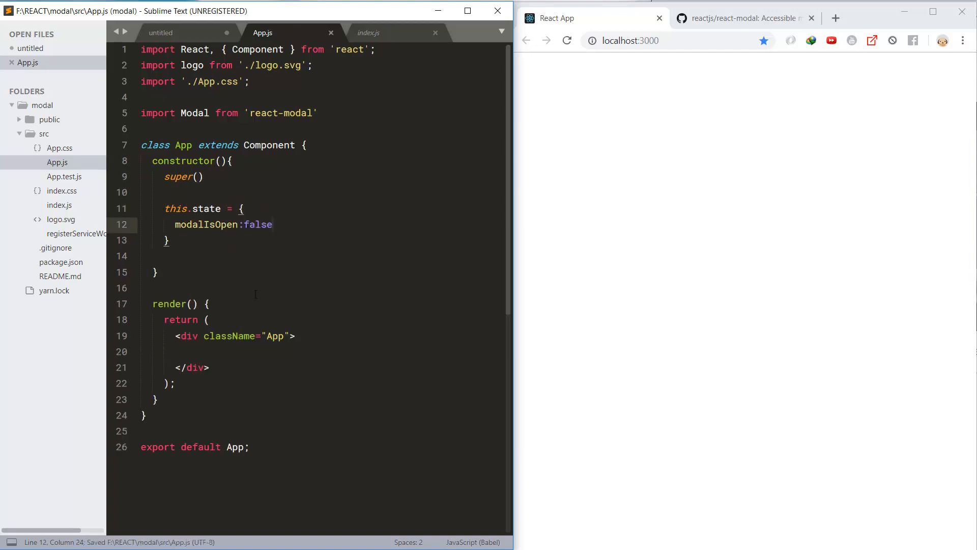
pyautogui.write('<button></button>')
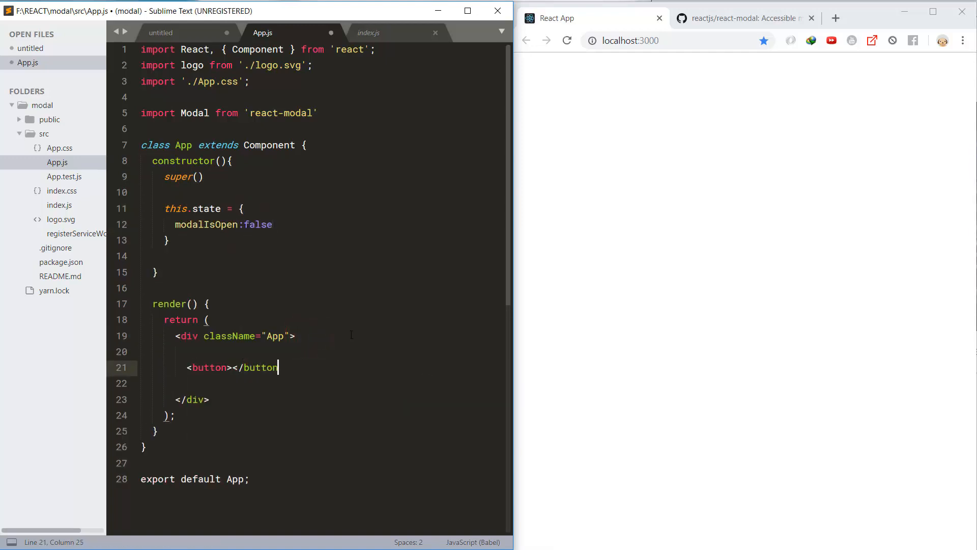
pyautogui.write('Open Modal')
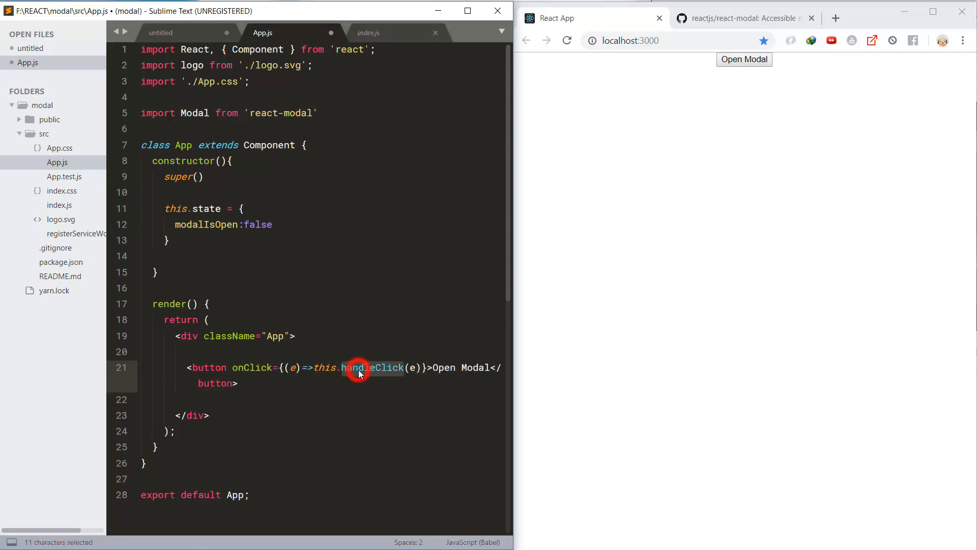
pyautogui.write('openMod')
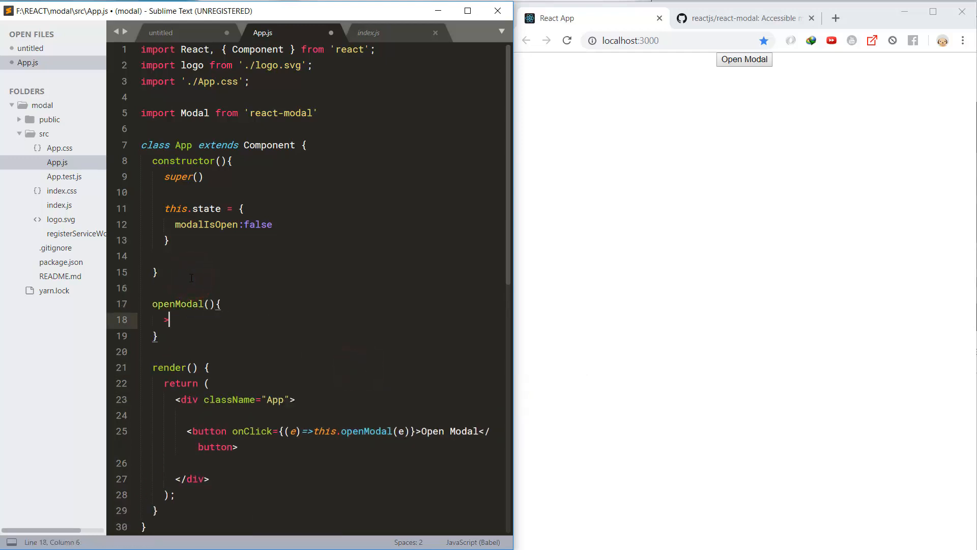
pyautogui.write('this.setState({key: "val"})')
pyautogui.write('<Modal>')
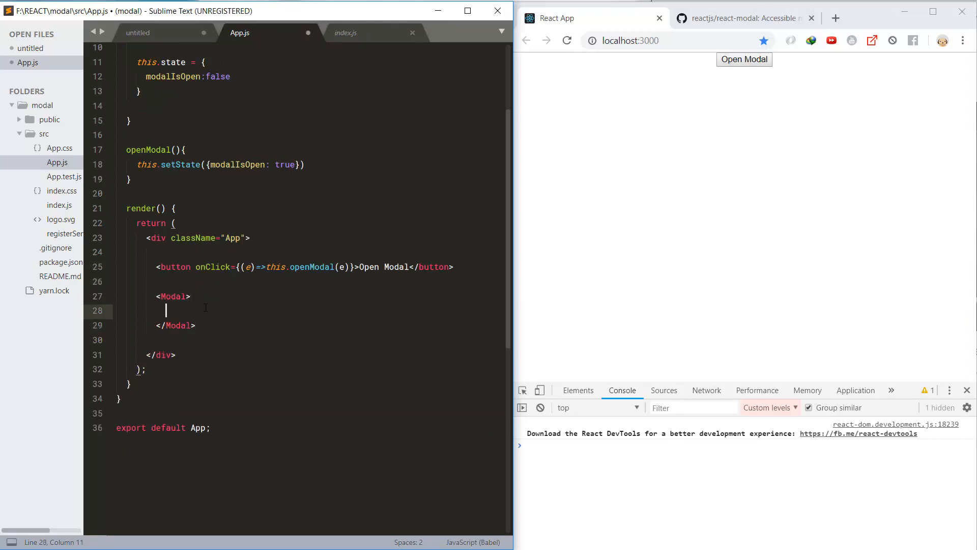
# Give <Modal> '...modal content...' and isOpen={this.state.modalIsOpen}, then preview the opened modal.
pyautogui.write('...modal content...')
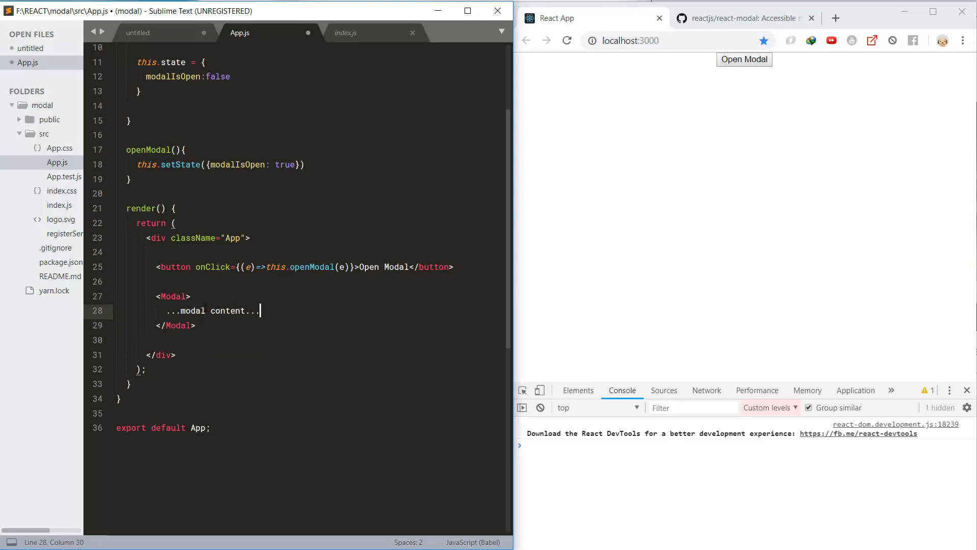
pyautogui.write('s')
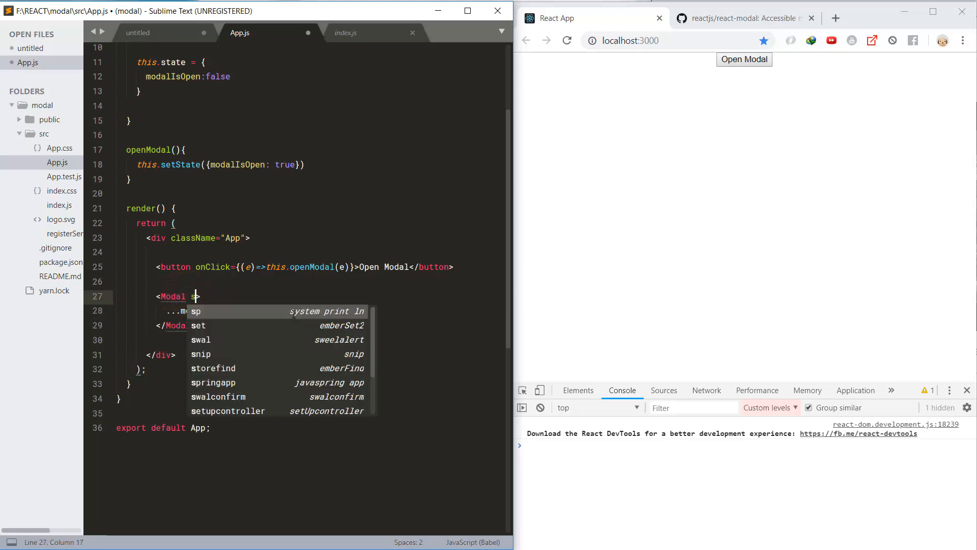
pyautogui.write('isOpen={')
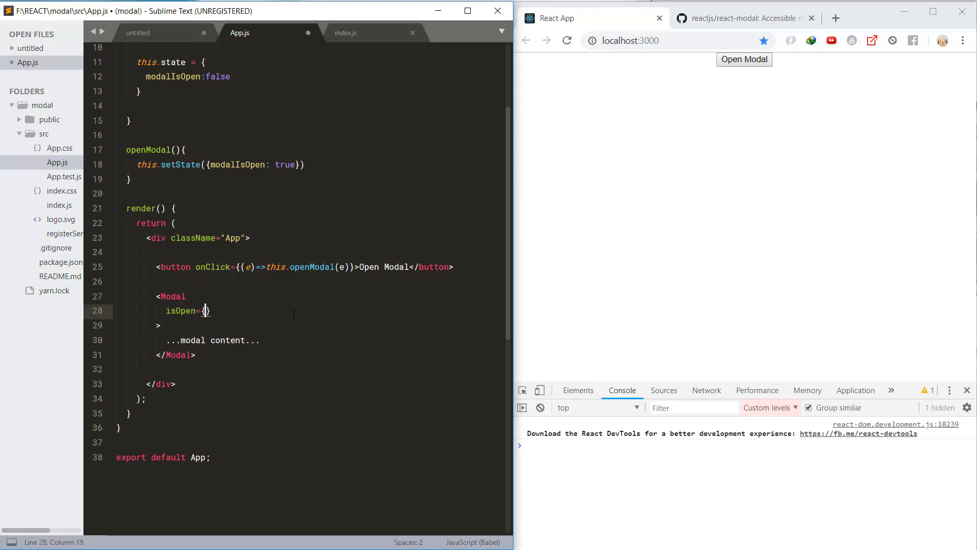
pyautogui.write('this.s')
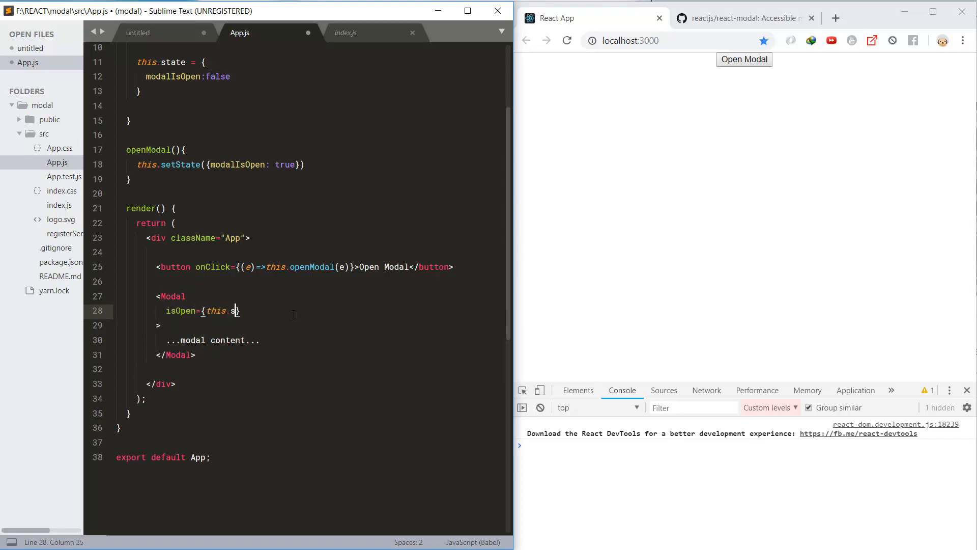
pyautogui.write('tate.modalIsOpen')
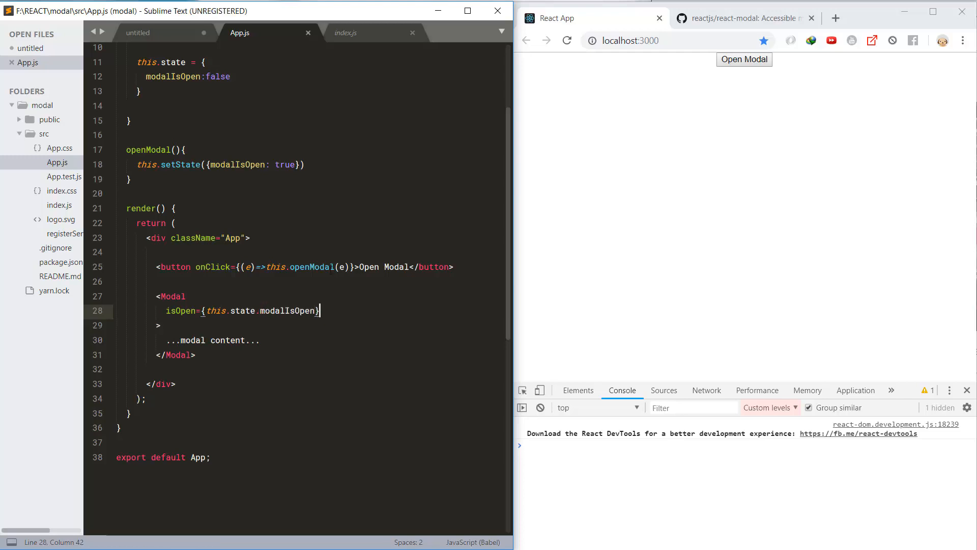
pyautogui.click(744, 59)
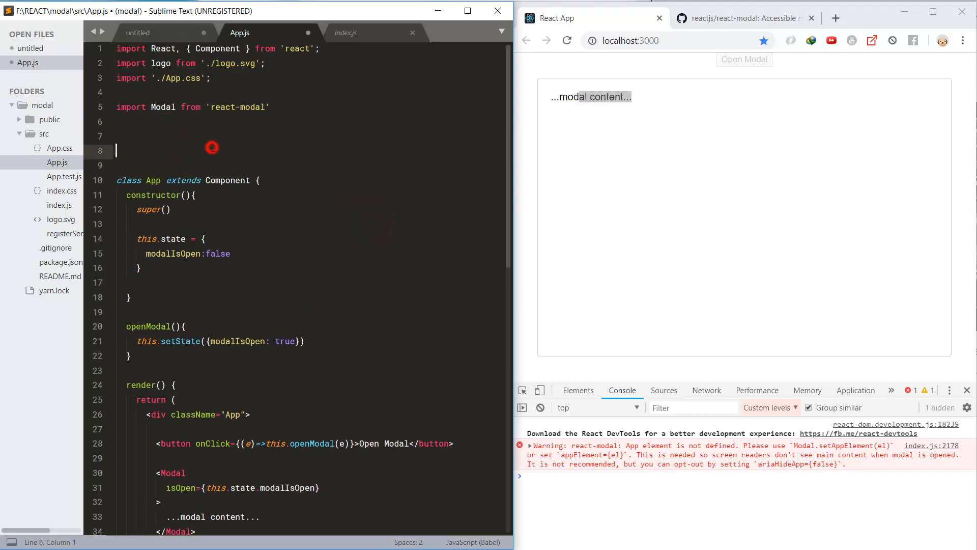
# Call Modal.setAppElement('#root') below the imports with an //index.js.. comment and save.
pyautogui.write("Modal.setAppElement('#root")
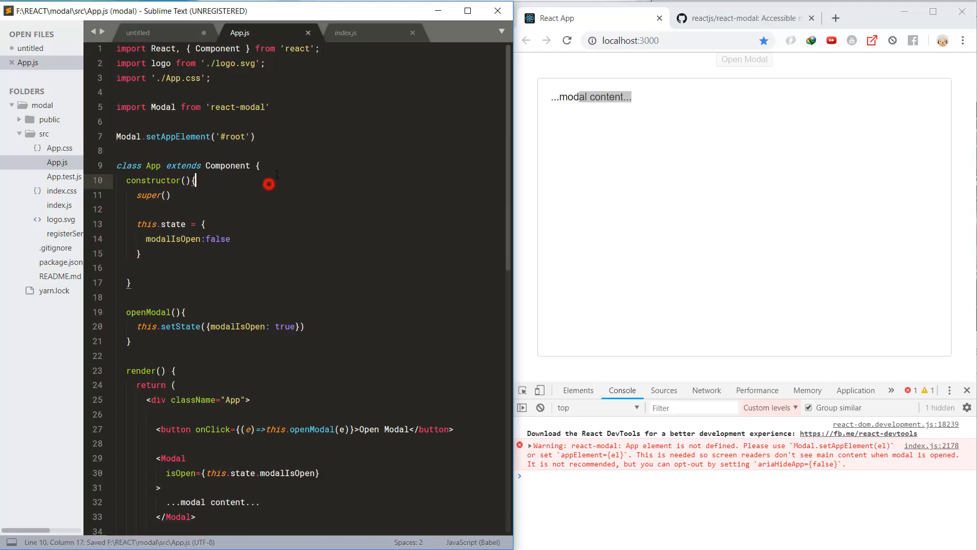
pyautogui.click(261, 137)
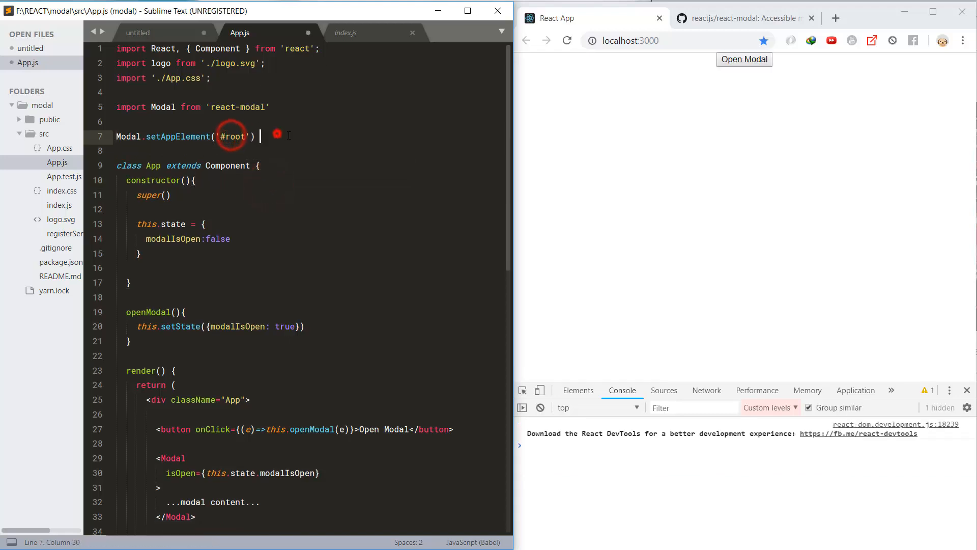
pyautogui.write('//')
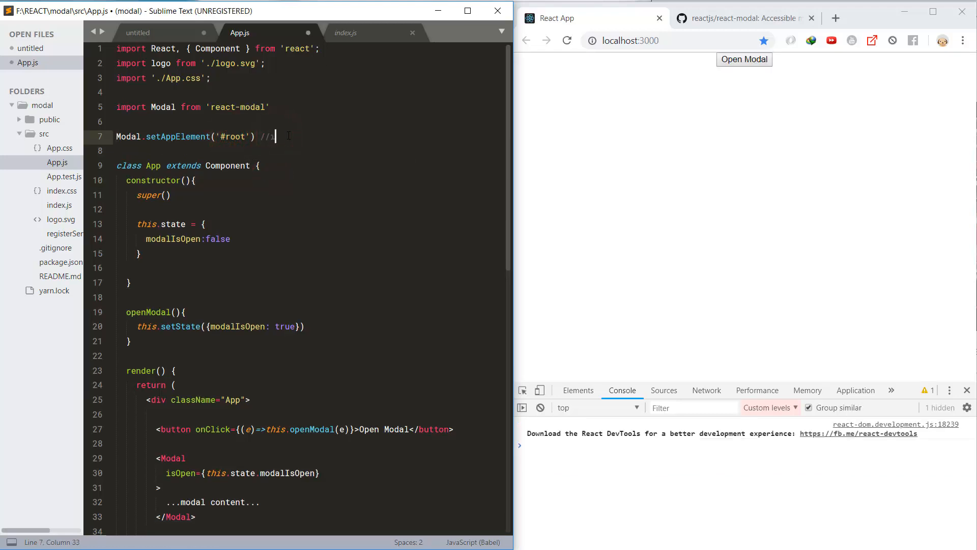
pyautogui.write('index.js..')
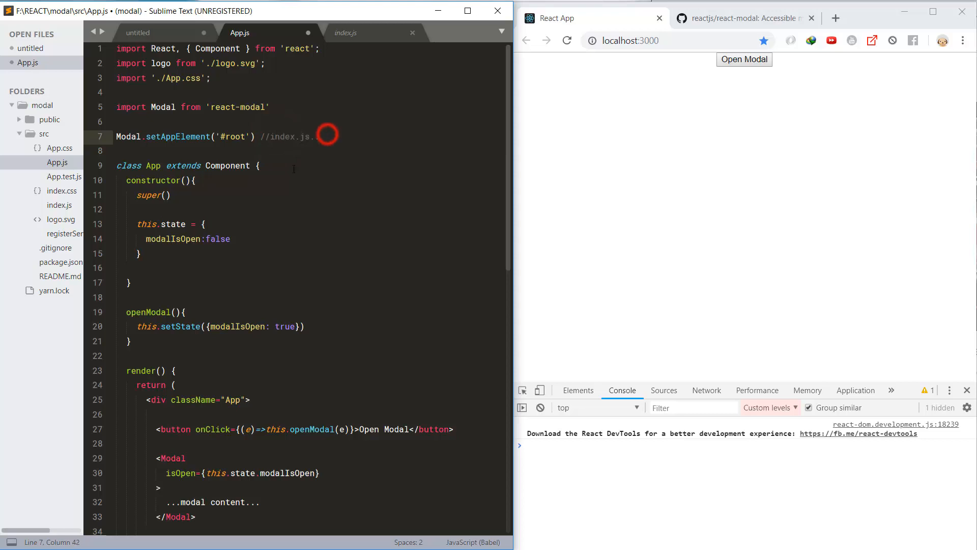
pyautogui.press('ctrl+s')
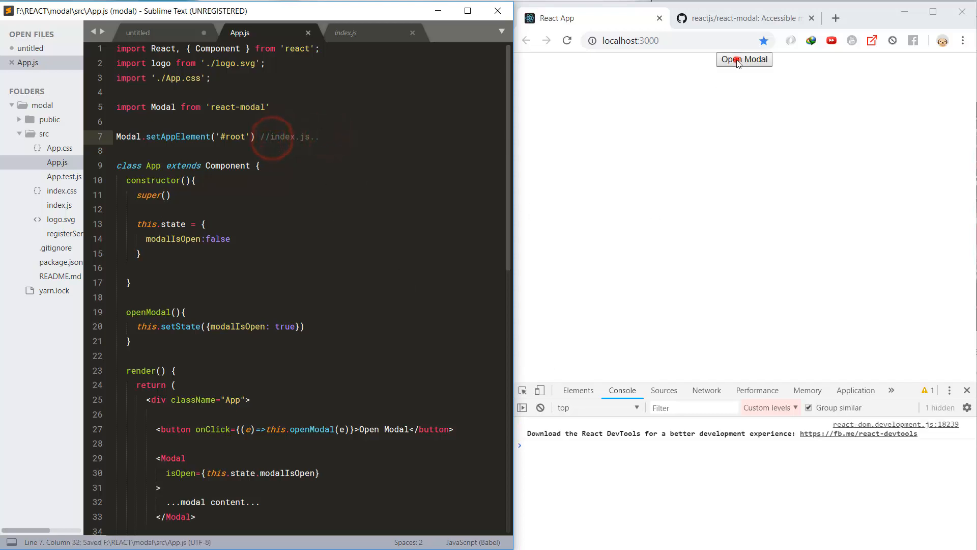
# Wire the modal's onRequestClose to an arrow function calling this.closeModal.
pyautogui.write('onRequestClose =')
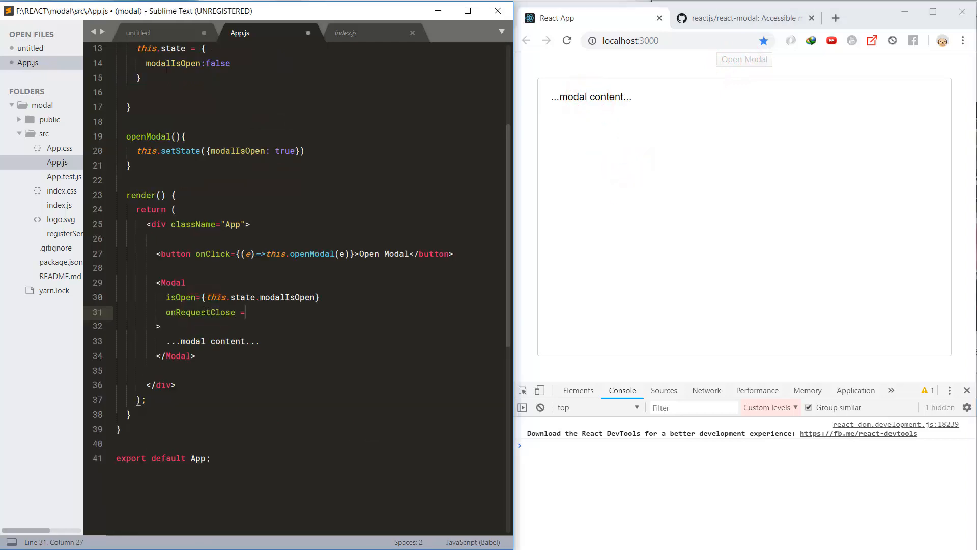
pyautogui.write('{}')
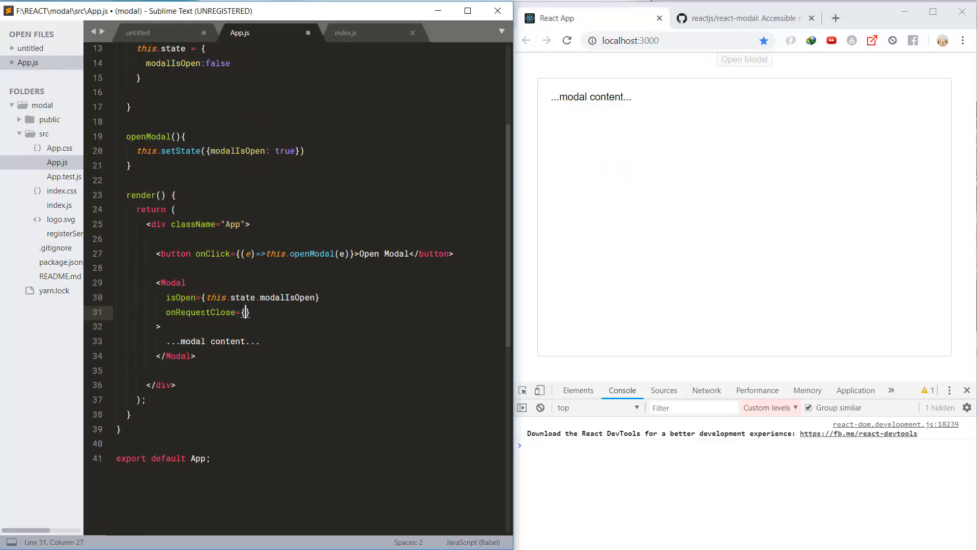
pyautogui.write('()=>{}')
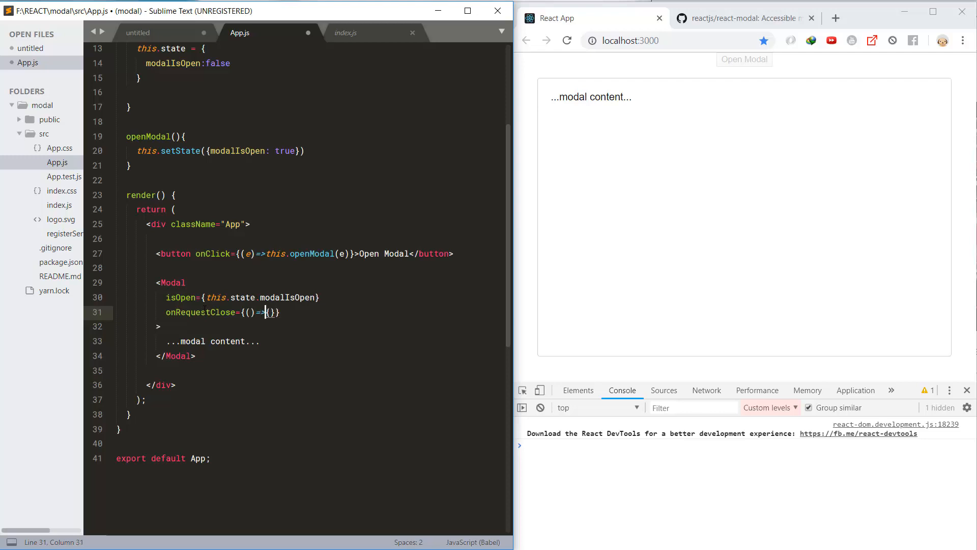
pyautogui.write('thi')
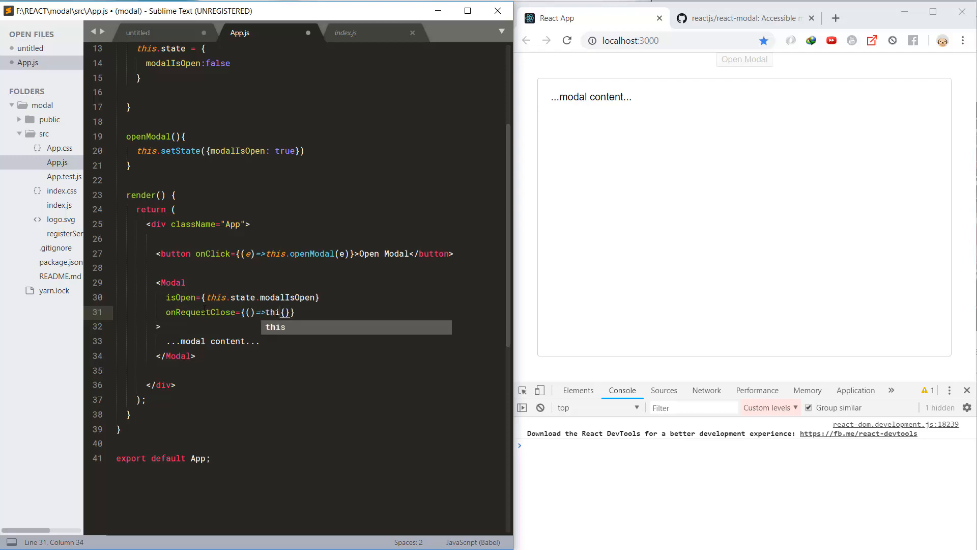
pyautogui.write('closeModal')
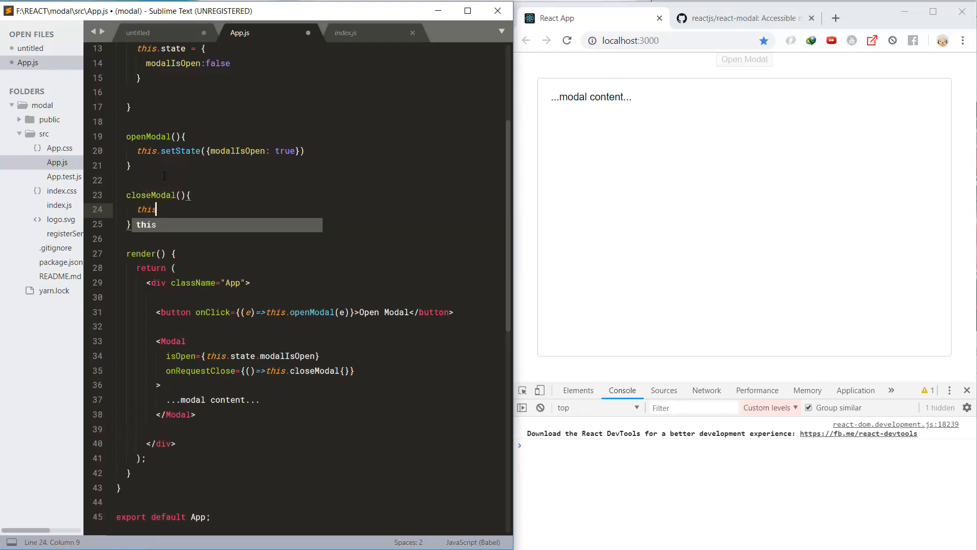
# Write closeModal with this.setState({modalIsOpen:false}) and fix the flagged onRequestClose line.
pyautogui.write('.setState({})')
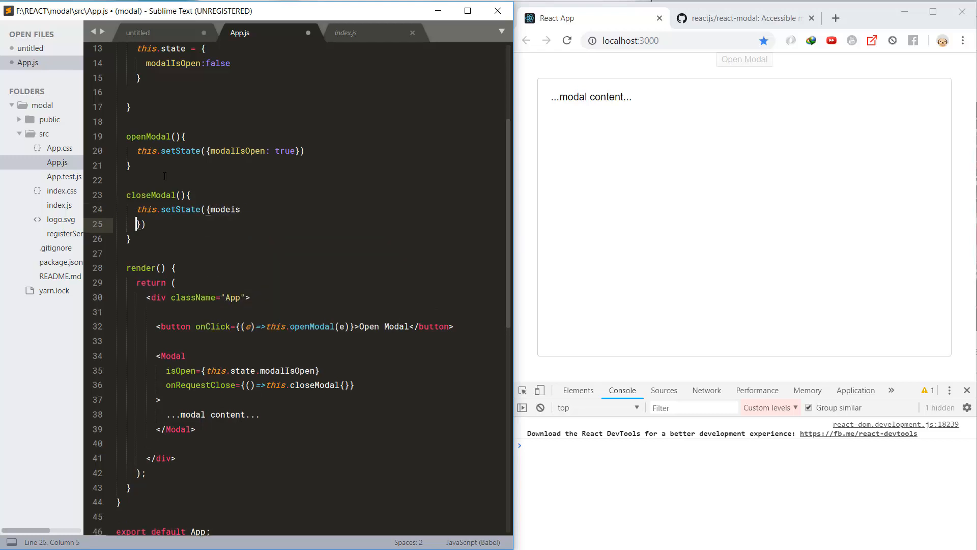
pyautogui.write('modalIsOpen:false})')
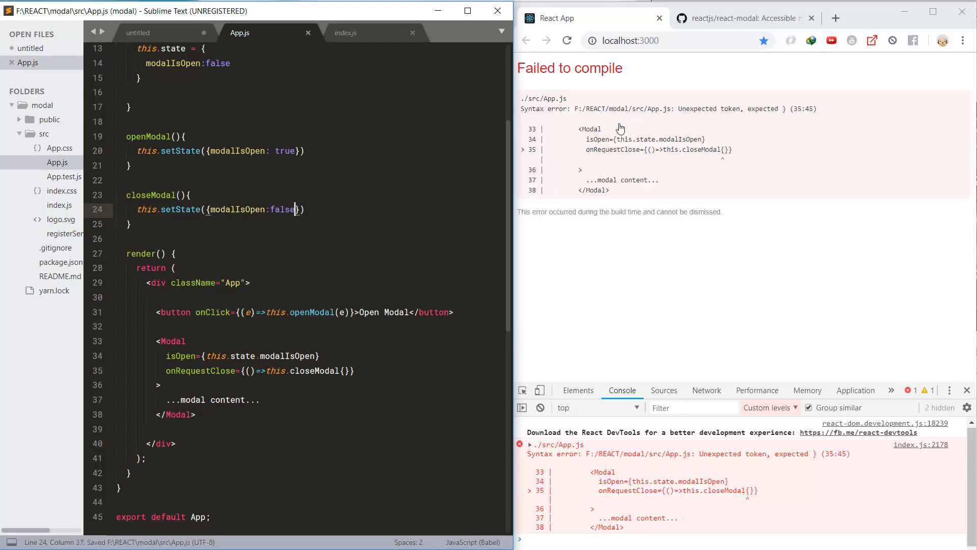
pyautogui.click(345, 370)
pyautogui.write('(')
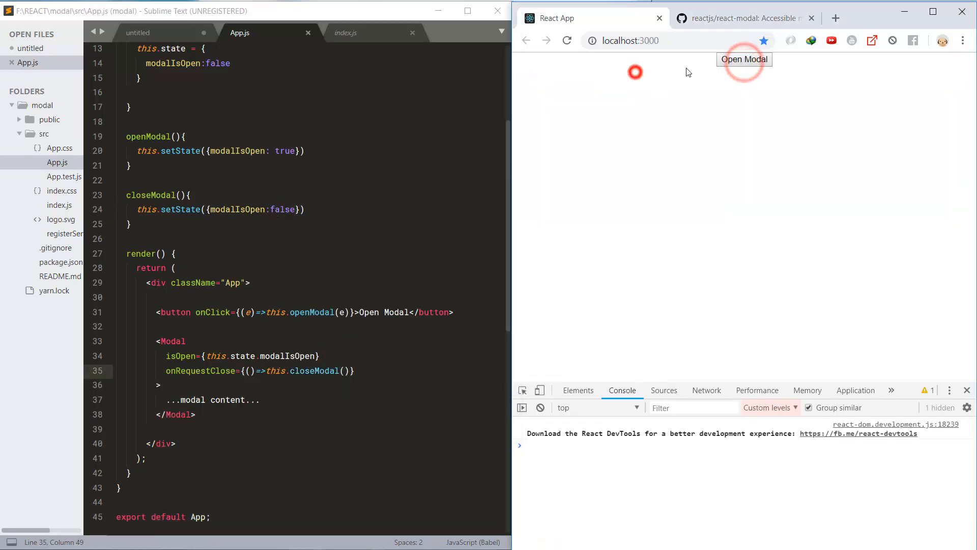
# Add a &times; close button inside the modal calling closeModal, save and preview the modal.
pyautogui.write('<button')
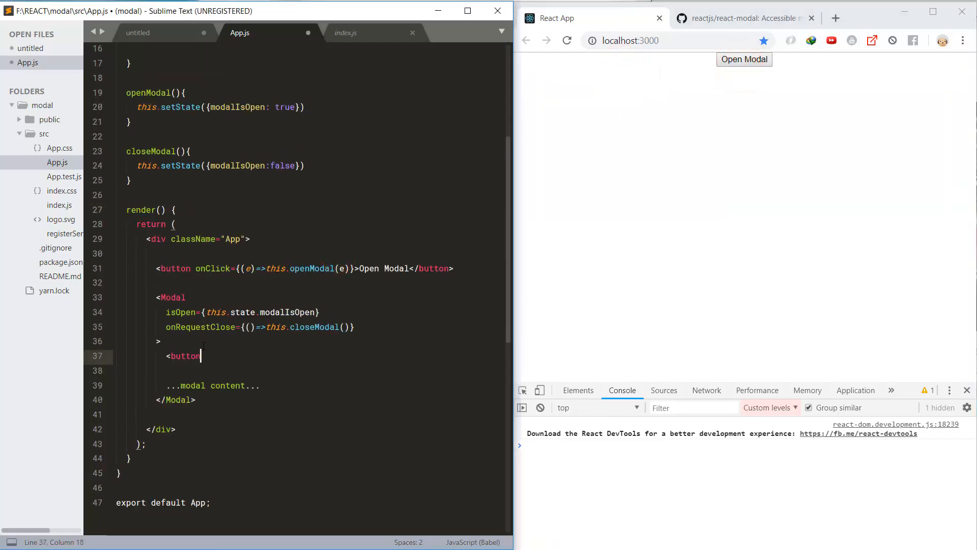
pyautogui.write('&times;')
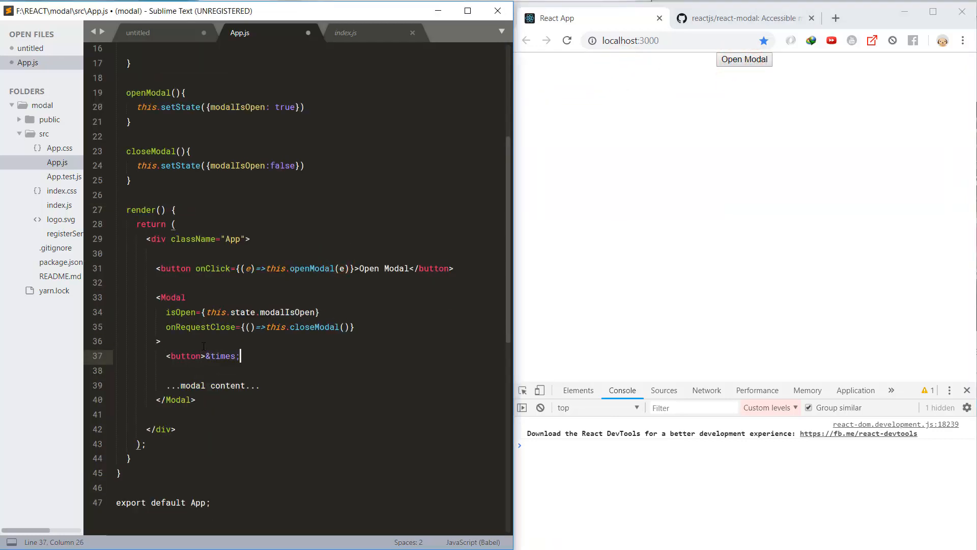
pyautogui.write('</button>')
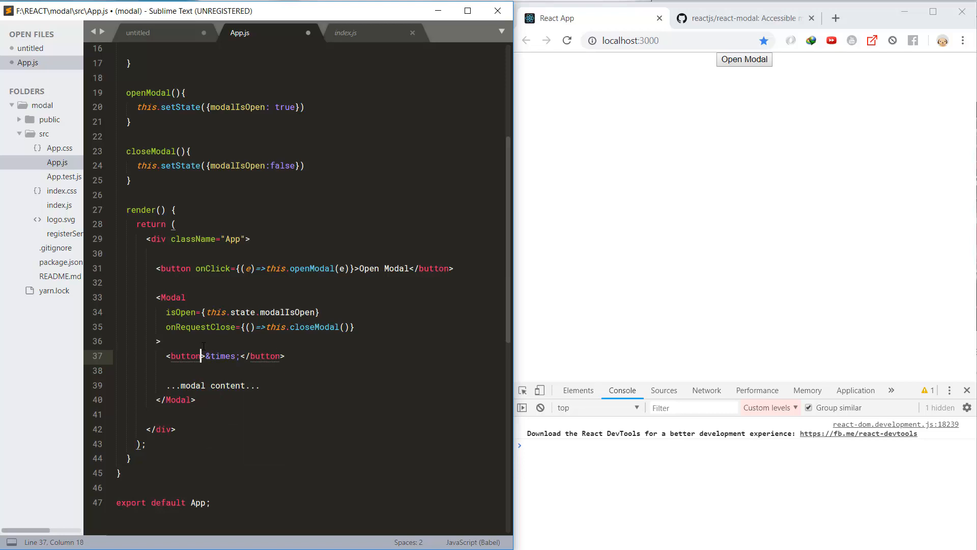
pyautogui.write('closeModal(e)}')
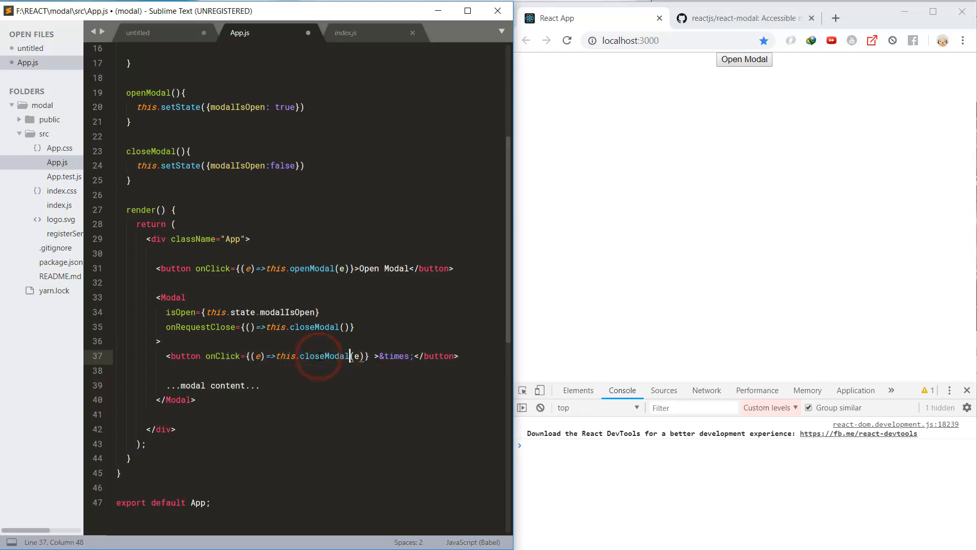
pyautogui.press('ctrl+s')
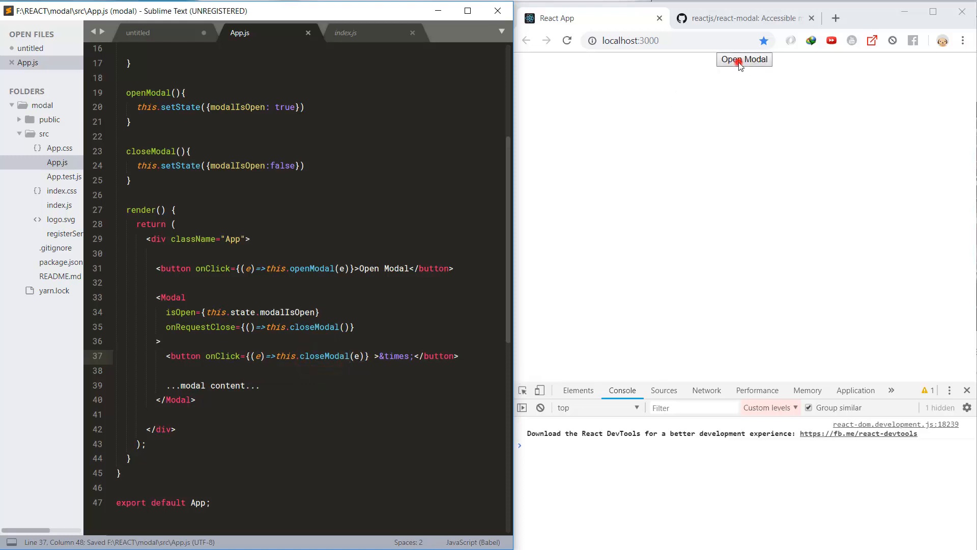
pyautogui.click(744, 59)
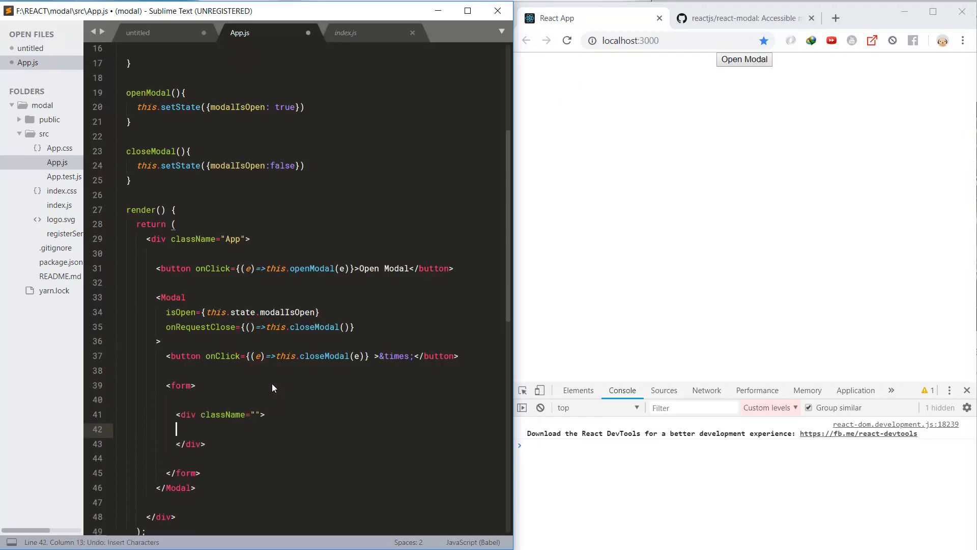
# Add a form with a Name label, input and Lorem ipsum paragraph to the modal and preview it.
pyautogui.write('<label>Name</label>')
pyautogui.write('<p></p>')
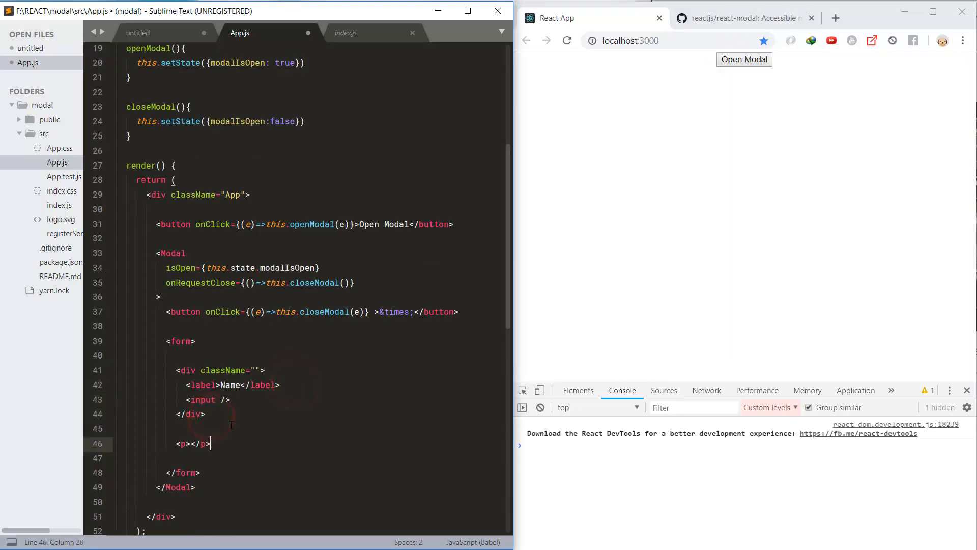
pyautogui.write('Lorem ipsum dolor sit amet, consectetur adipisicing elit, sed do eiusmod tempor incididunt ut labore et dolore magna aliqua.')
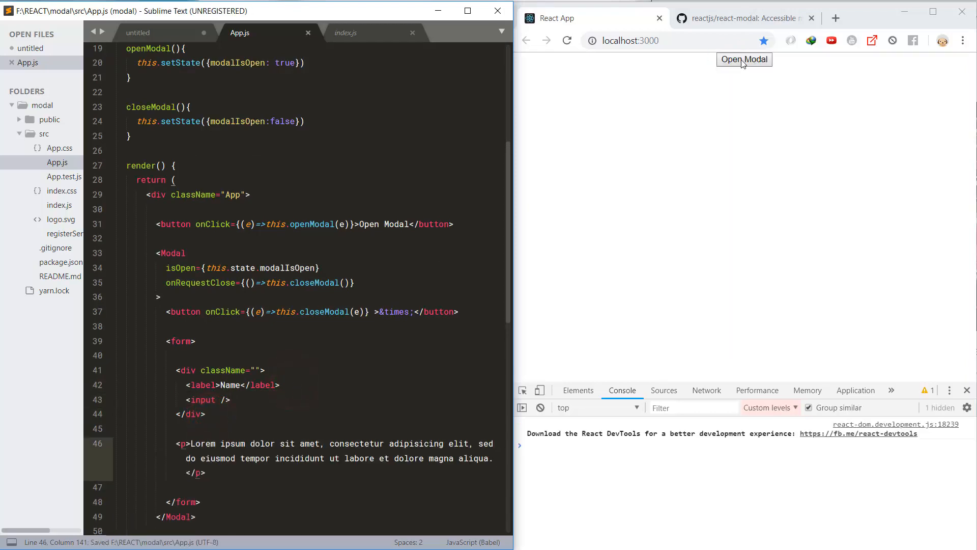
pyautogui.click(745, 59)
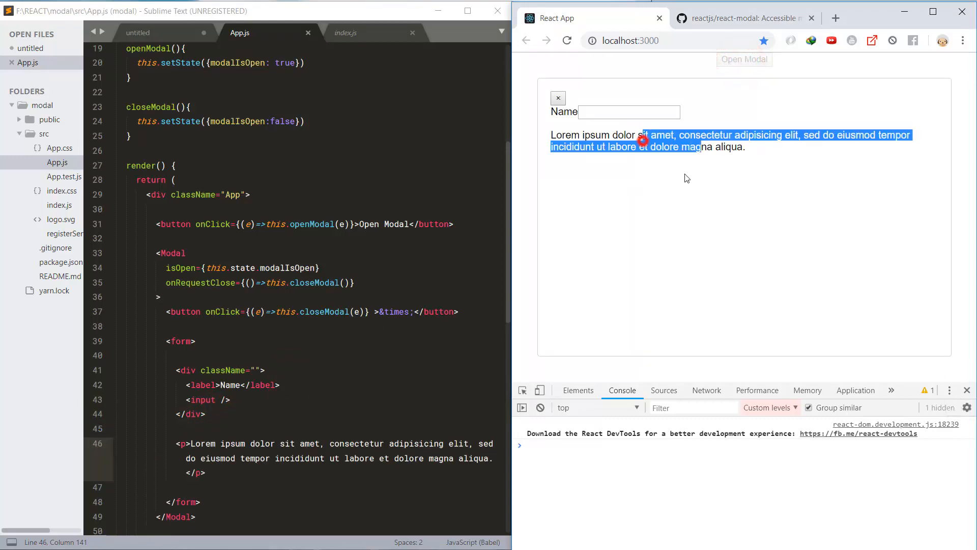
pyautogui.write('Arjun yOri')
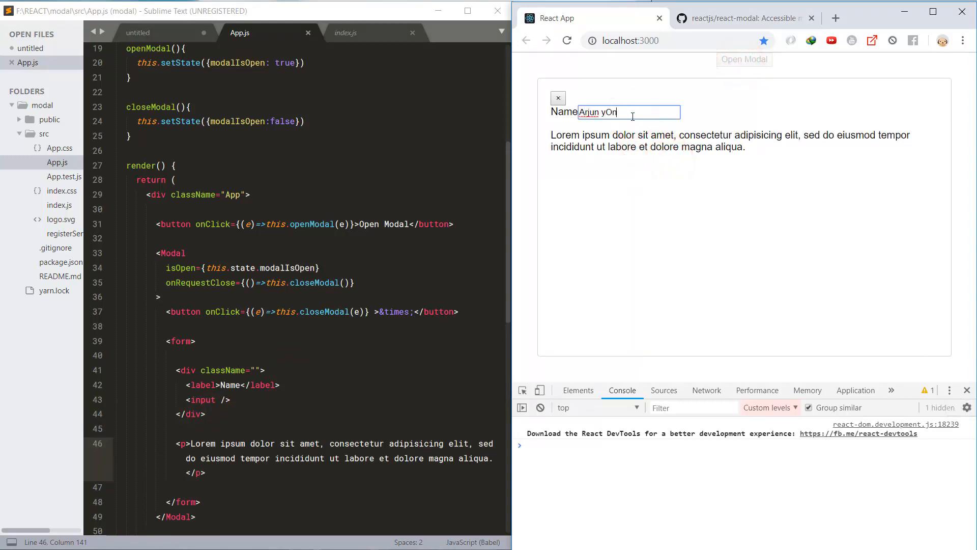
pyautogui.write('Yonjan...')
pyautogui.write('top: "50%",')
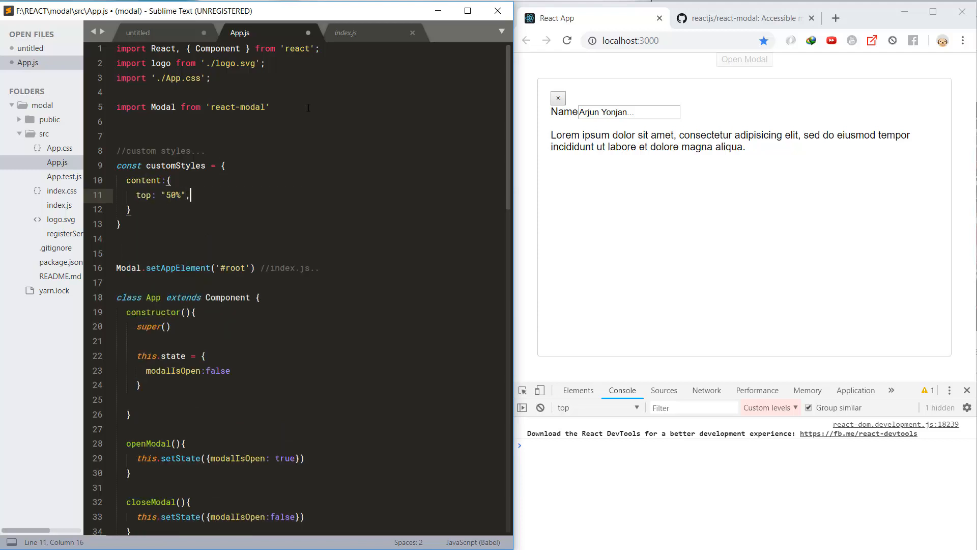
# Fill customStyles.content with left 50%, right/bottom auto, marginRight -50% and a transform.
pyautogui.write('left: "50%",')
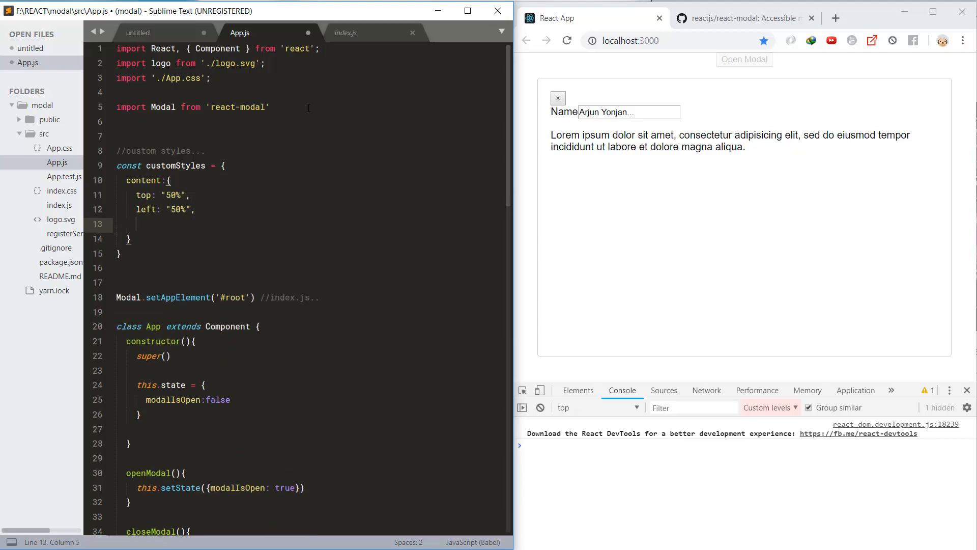
pyautogui.write("right: 'auto',")
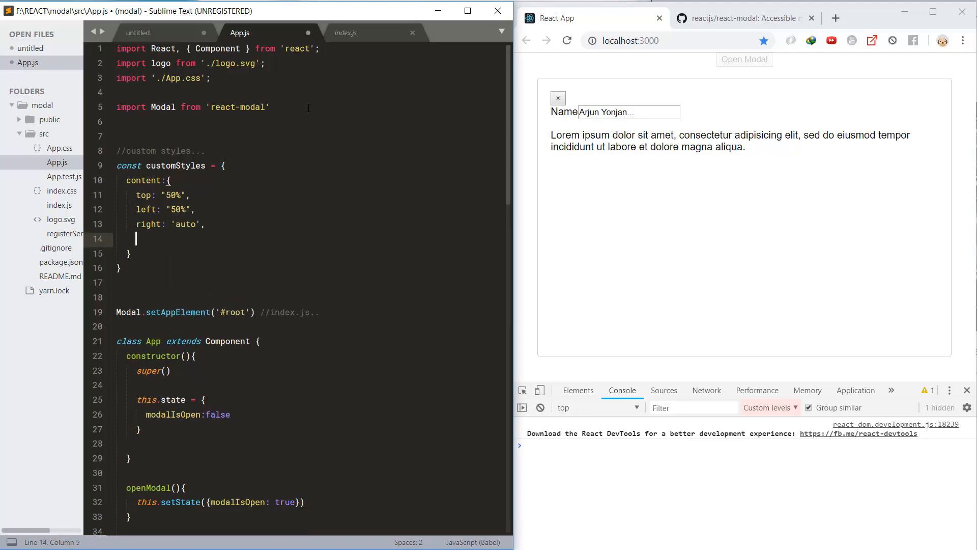
pyautogui.write("bottom: 'auto',")
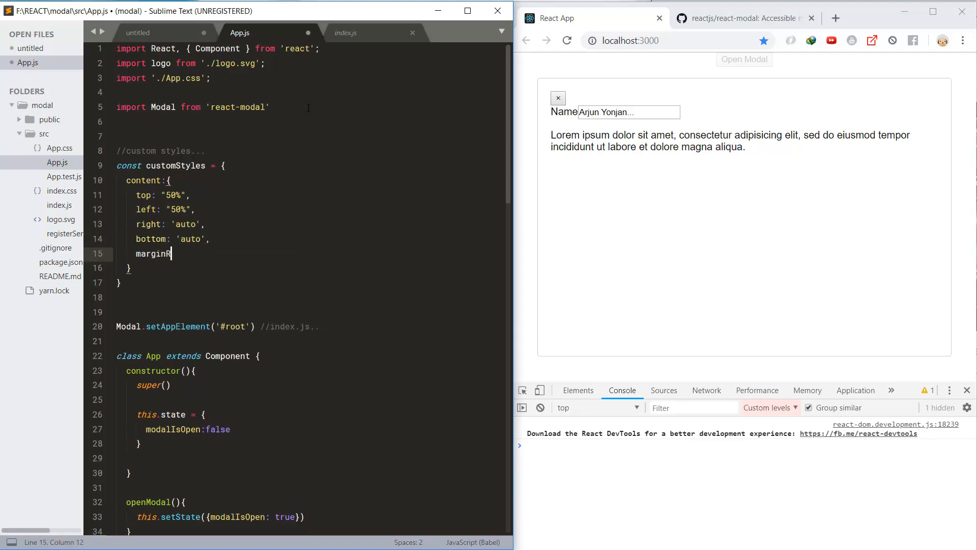
pyautogui.write('ight: "-50%"')
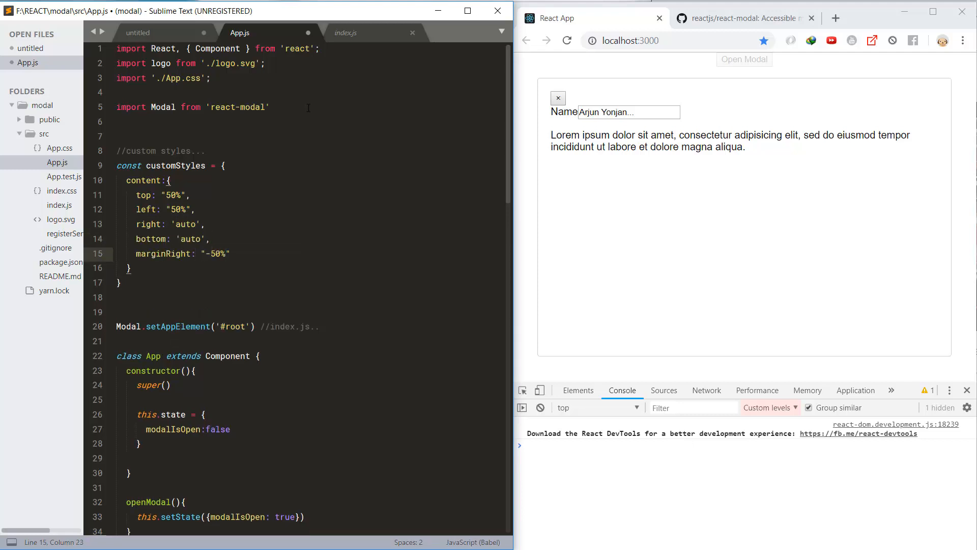
pyautogui.write('transform: tra')
pyautogui.write('onAfterOpen=')
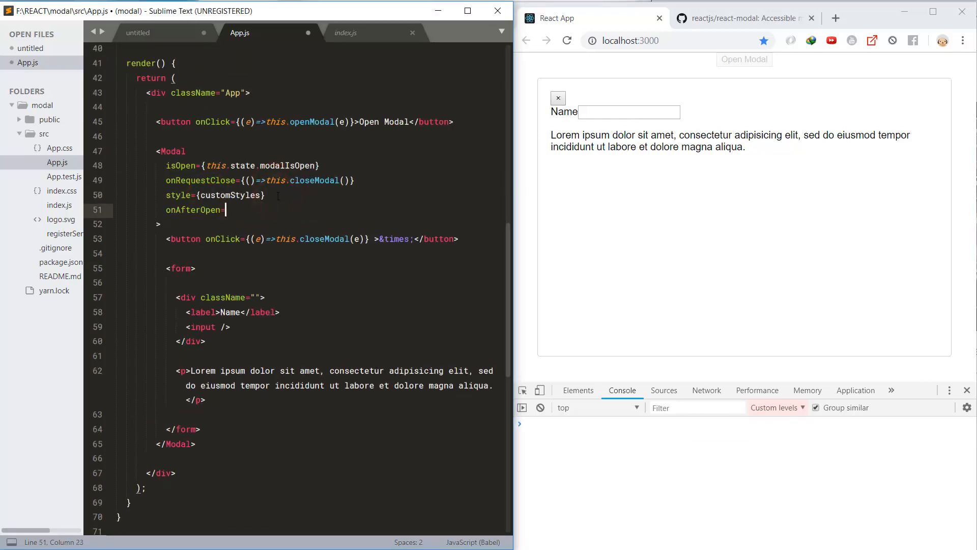
# Set onAfterOpen to call afterModalOpen, which logs "after modal ...open...." to the console.
pyautogui.write('{()=>{this.')
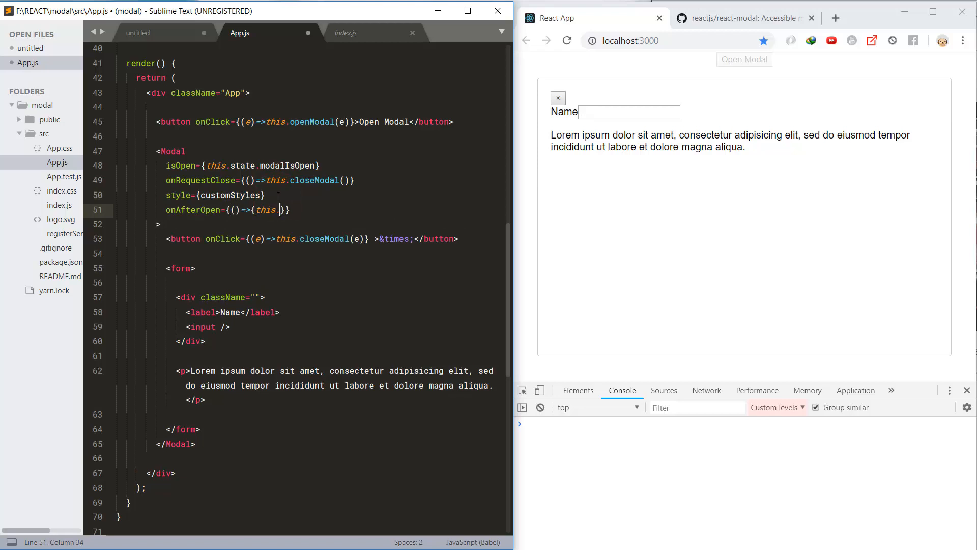
pyautogui.write('afterModalOpen()')
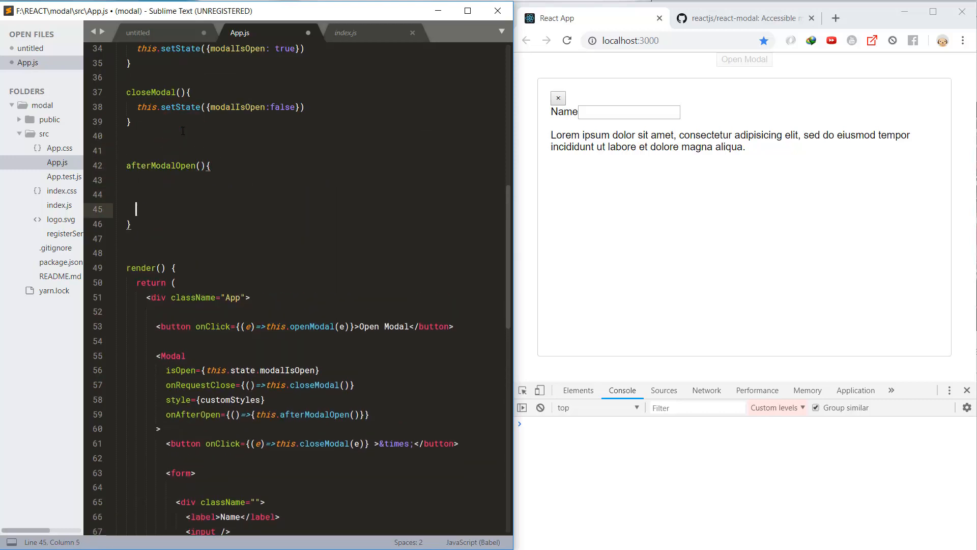
pyautogui.write('console.log("after ", "$$$$");')
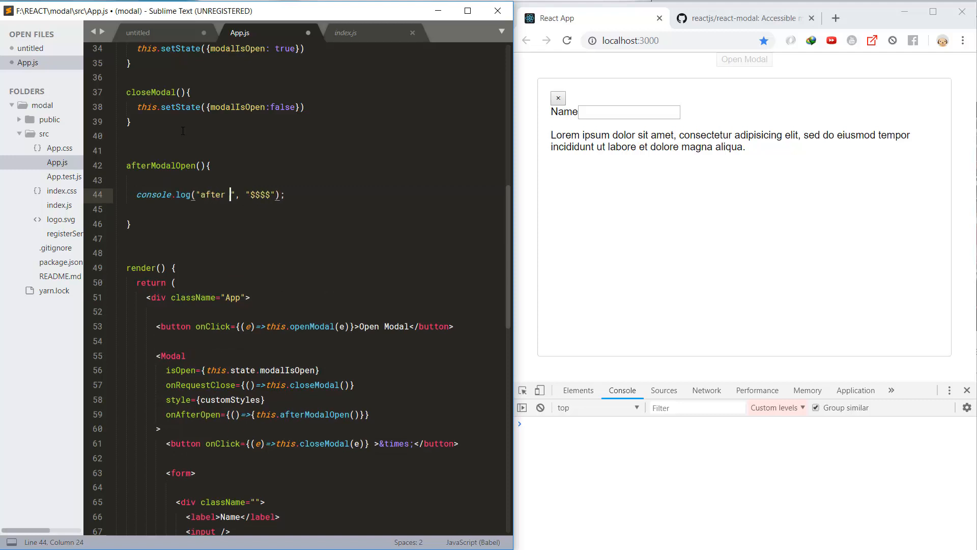
pyautogui.write('modal ...open....')
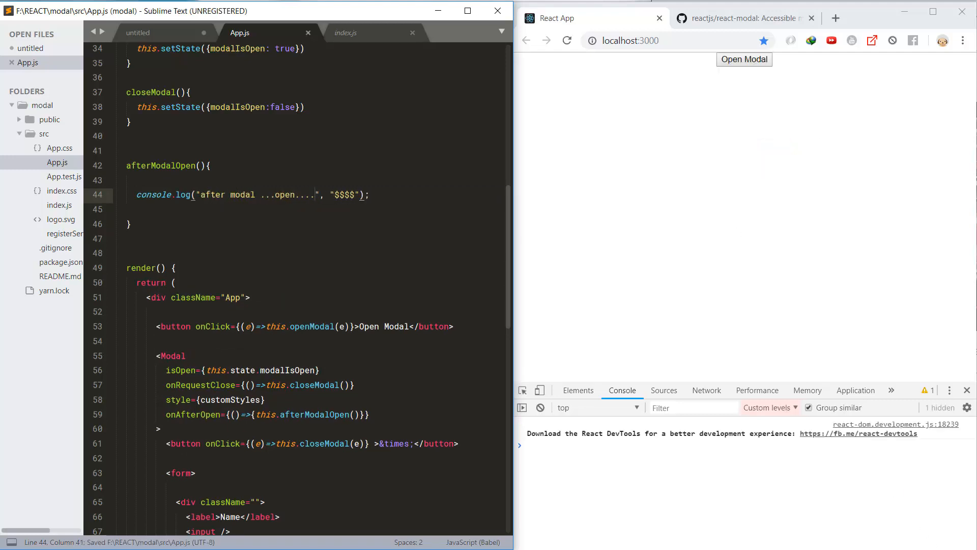
# Trigger the Open Modal button to see the after-open console log, then dismiss the modal.
pyautogui.click(744, 59)
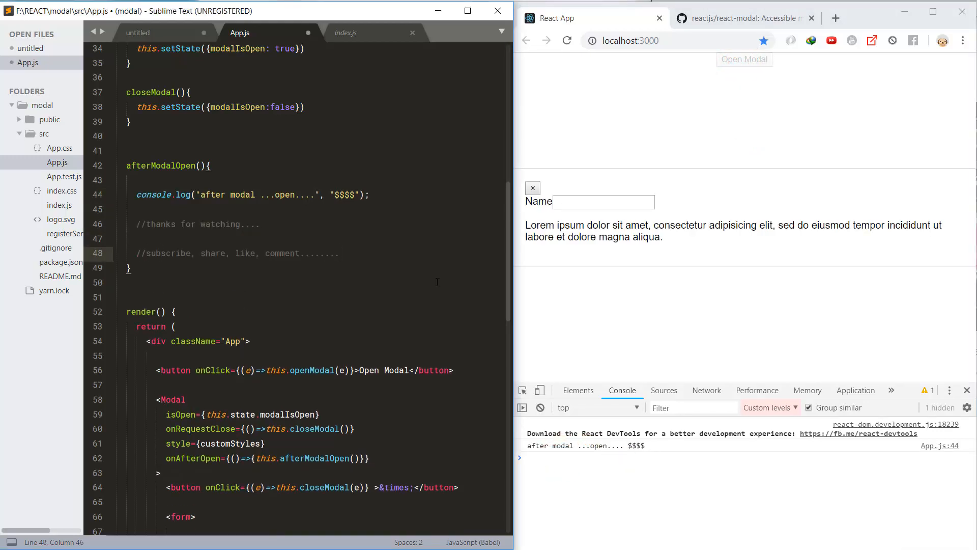
pyautogui.click(533, 187)
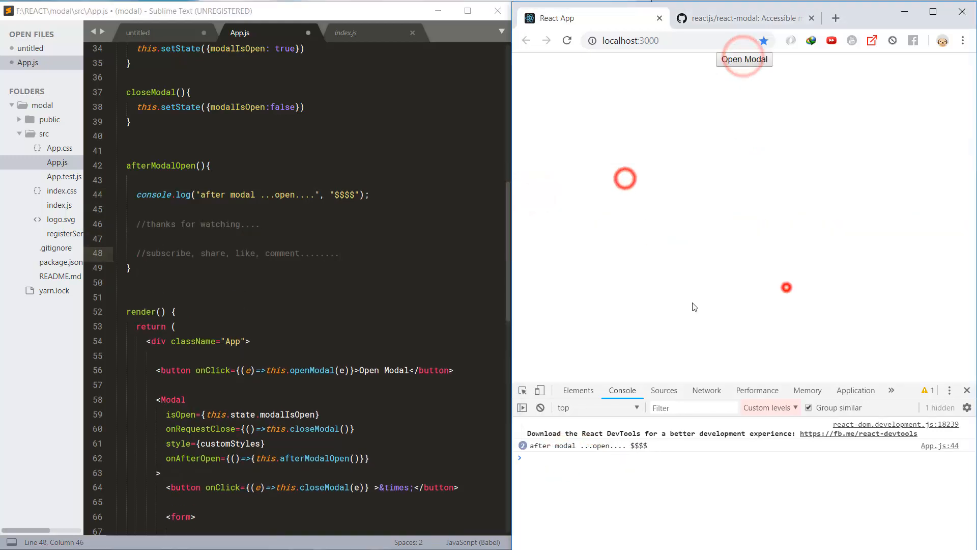